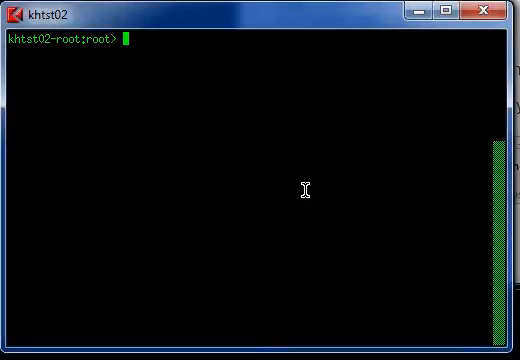
- Run hpnpadmin on khtst02 for 135.216.122.148; the shell reports the command is not found
text(hpnp)
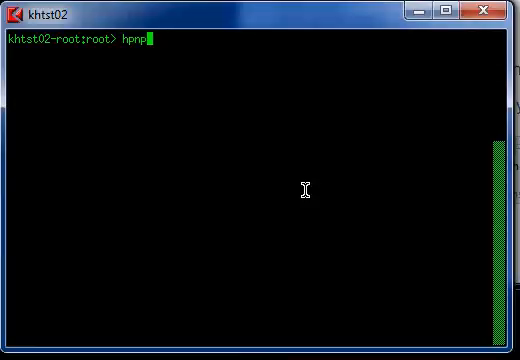
text(admin -A 135.216.122.148)
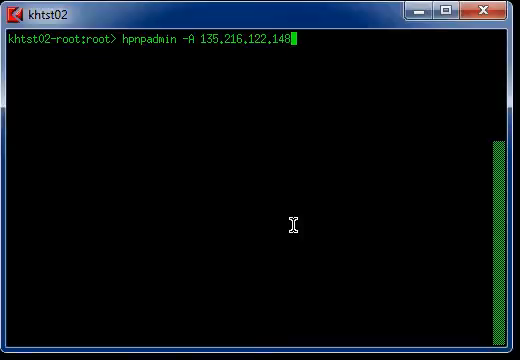
key(Return)
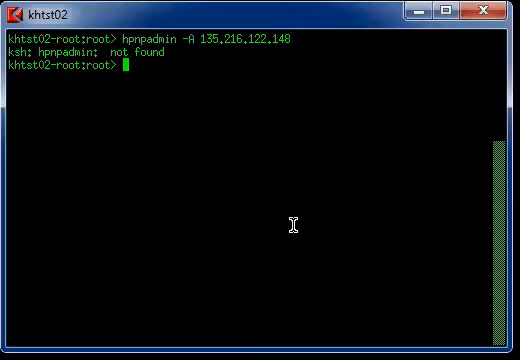
mouse_move(297, 32)
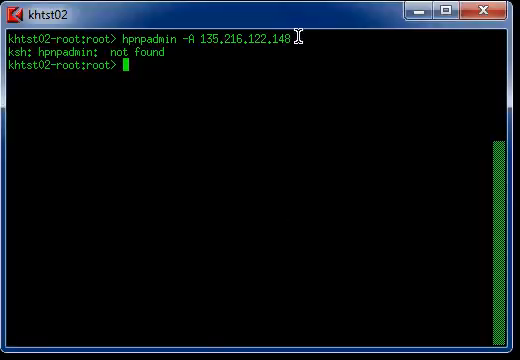
mouse_move(290, 28)
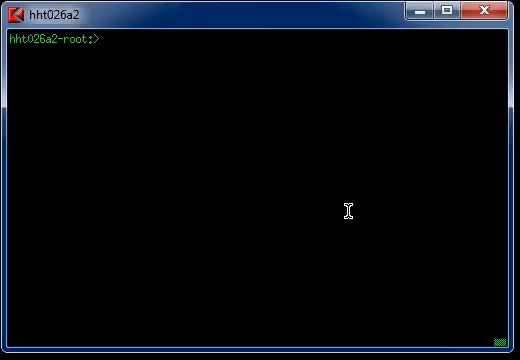
- On hht026a2, run 'hpnpadmin -A 135.216.122.148' to confirm it is a network printer
text(hp)
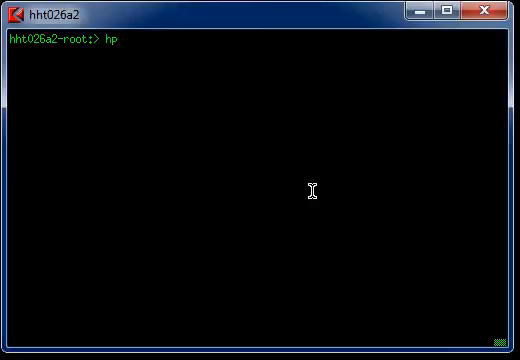
text(npadmin)
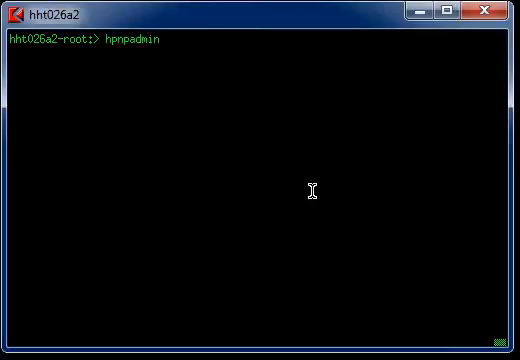
text(-A)
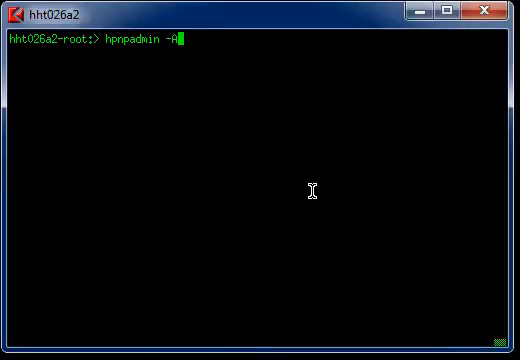
text(135.216.122.148)
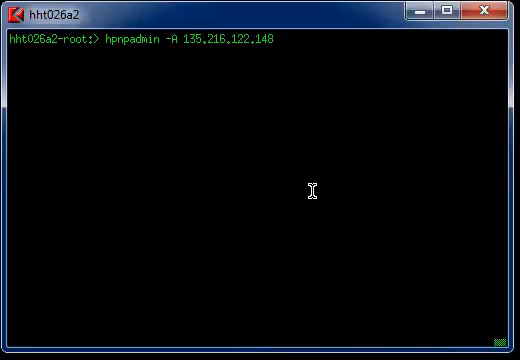
key(Return)
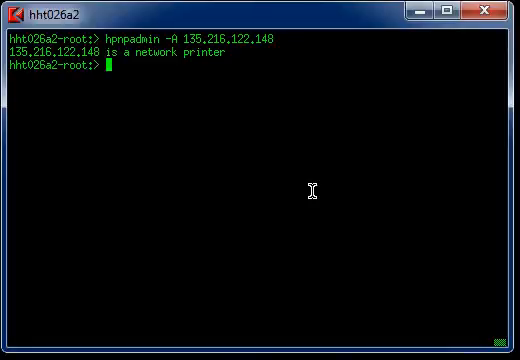
- Run 'depot' to view the depot search tool's usage help, then return to the prompt
text(d)
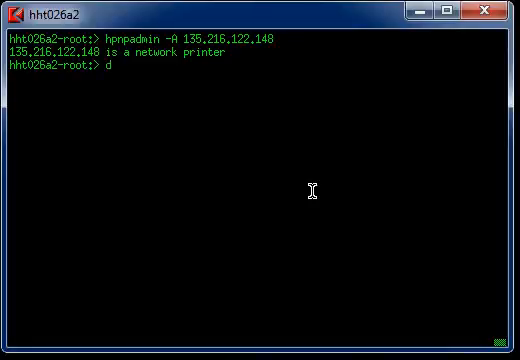
text(epot)
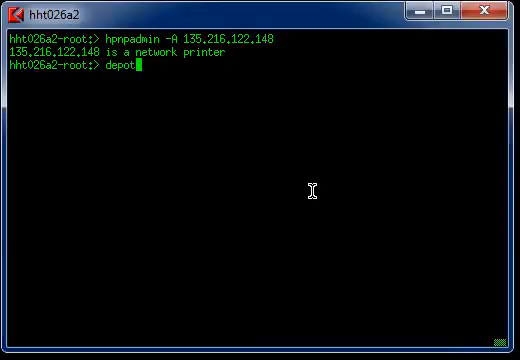
key(Return)
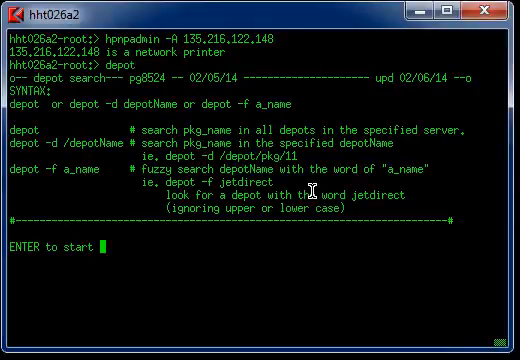
mouse_move(17, 180)
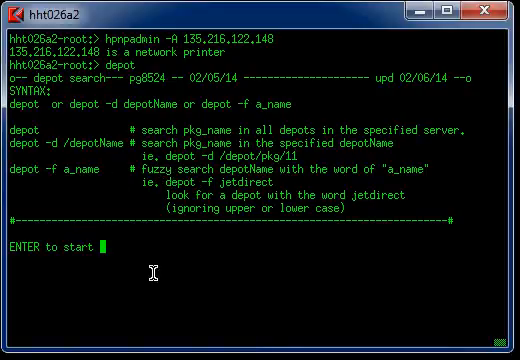
key(Return)
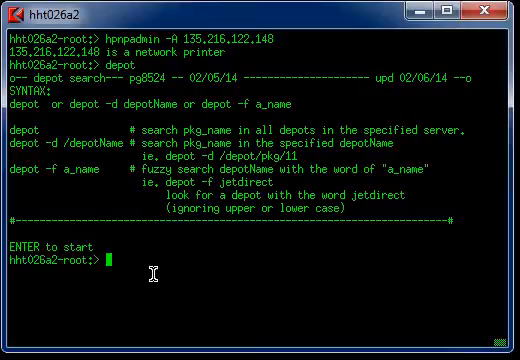
- Prepare the fuzzy search command 'depot -f jetdirect' at the prompt
text(depot)
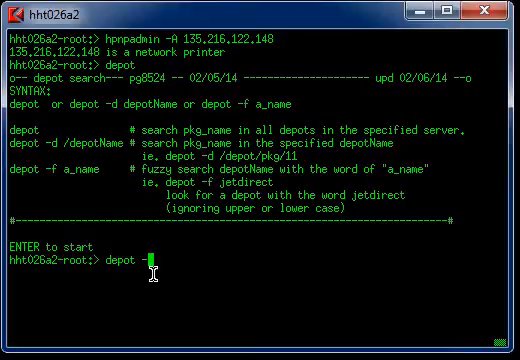
text(-f je)
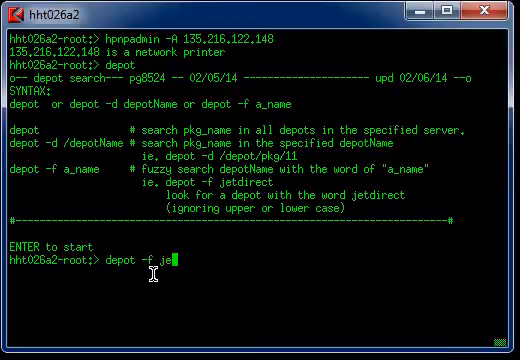
text(tdirect)
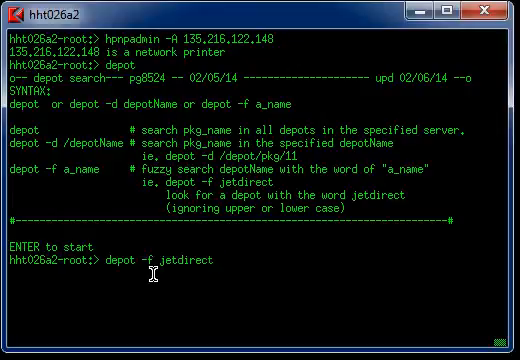
- Run the jetdirect depot search and display all depots, listing bundles J2559C and J4189-11001C
key(Return)
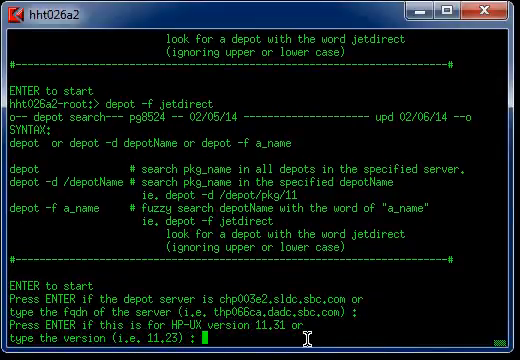
scroll(down, 3)
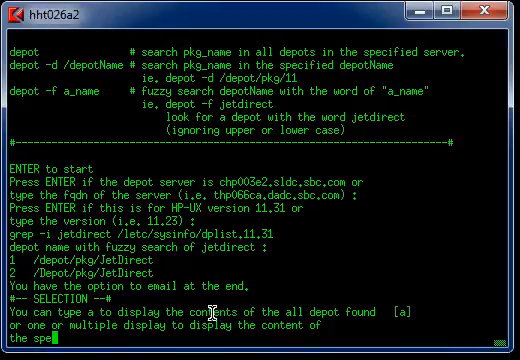
text(a)
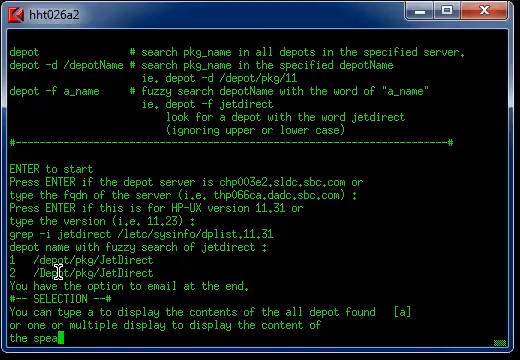
key(BackSpace)
text(1)
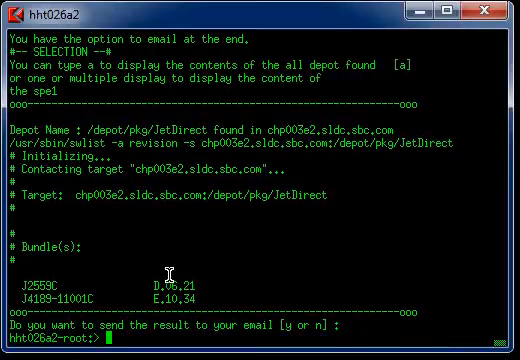
- Filter installed software with 'swlist | grep J4189', showing J4189-11001C E.10.34 installed
text(swlist |)
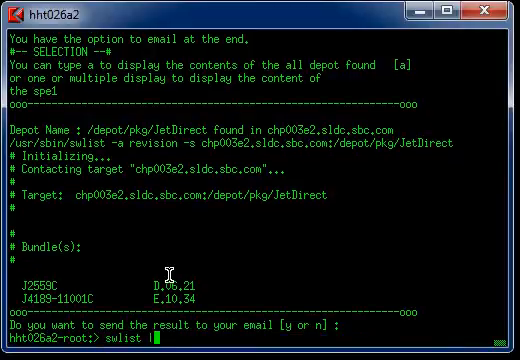
text(g)
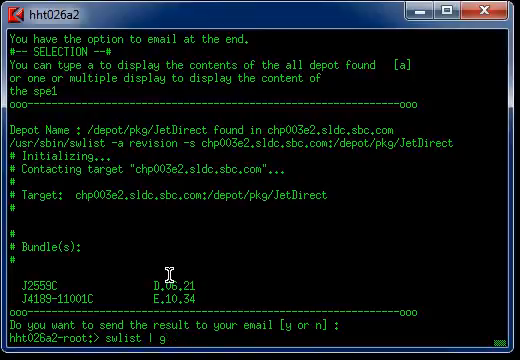
text(rep)
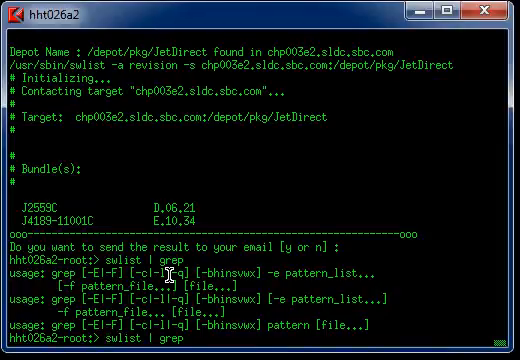
text(J4189)
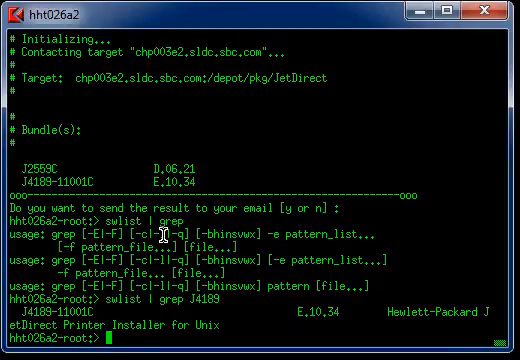
text(hpp)
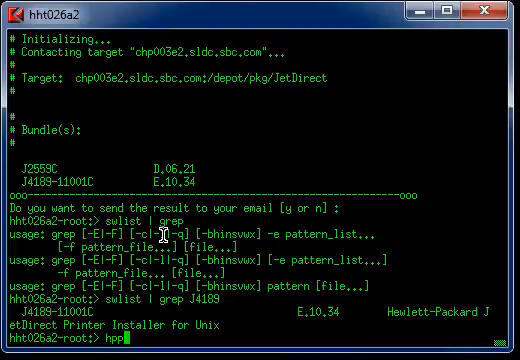
- Launch hppi, choose 1 (Add printer to local spooler) and enter IP 135.216.122.148
key(Return)
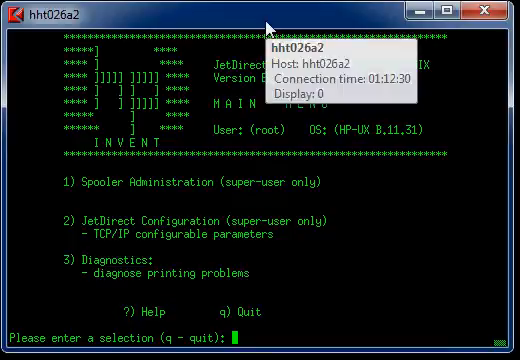
text(1)
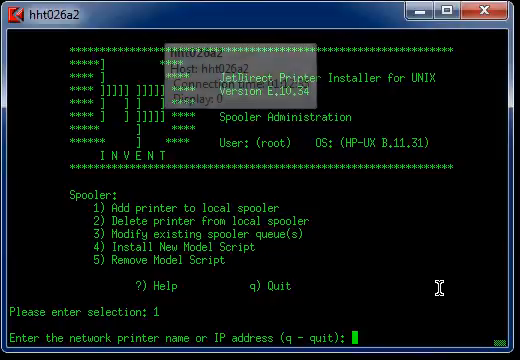
text(135.216.122.148)
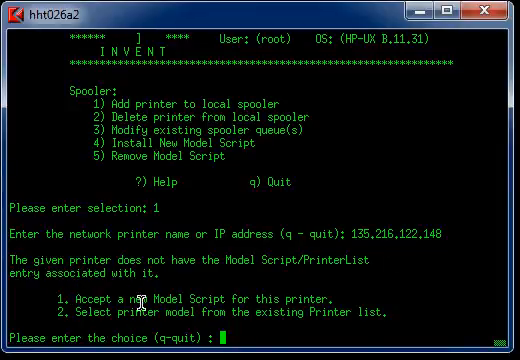
mouse_move(95, 328)
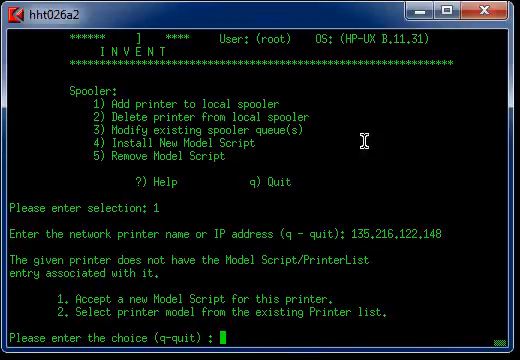
mouse_move(363, 140)
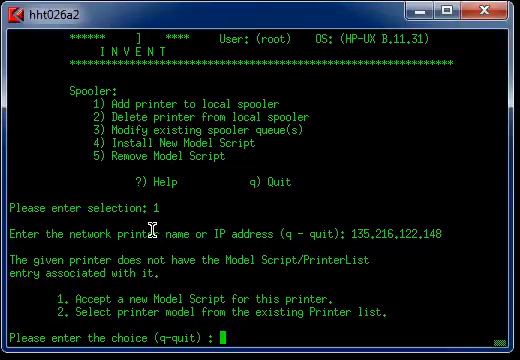
- Pick from the existing model list (option 2) and enter 45 for HP LaserJet 8150 Series
text(2)
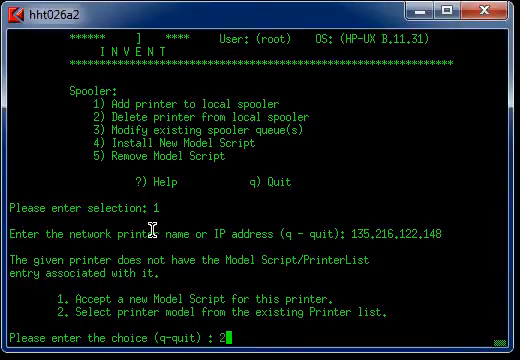
key(Return)
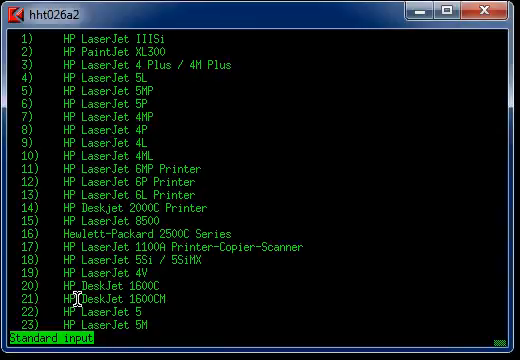
scroll(down, 3)
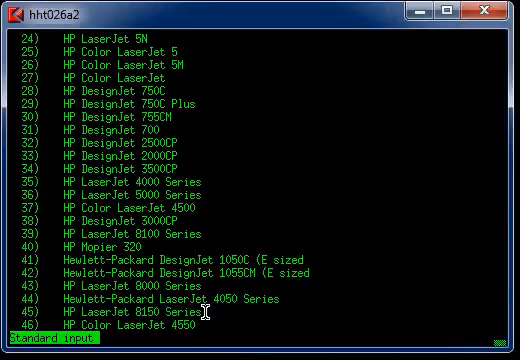
mouse_move(286, 315)
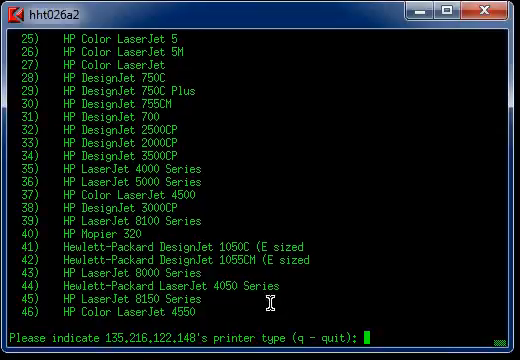
mouse_move(62, 293)
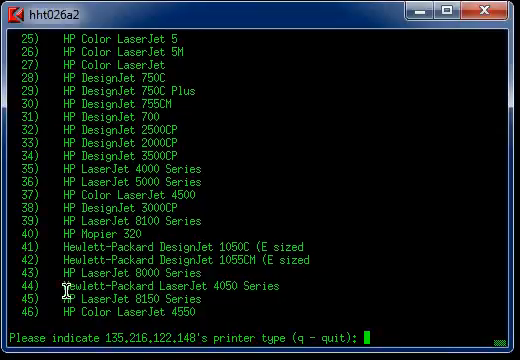
text(45)
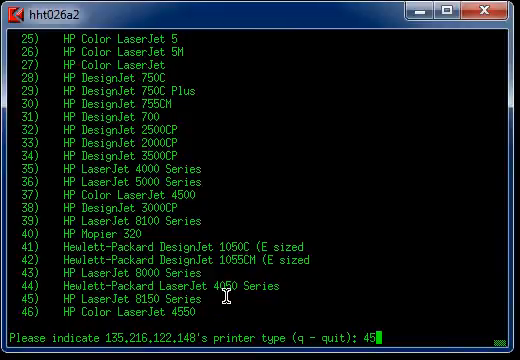
- Accept the LaserJet 8150 model and change the lp destination from 135_2 to 135xx148prt
key(Return)
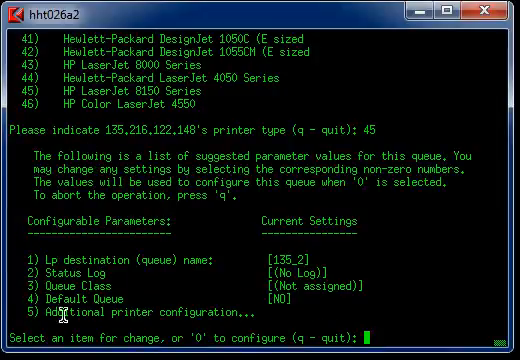
mouse_move(178, 258)
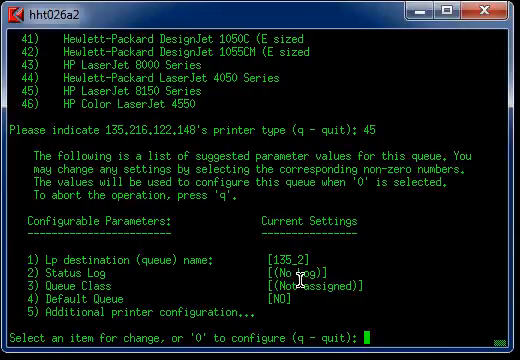
text(1)
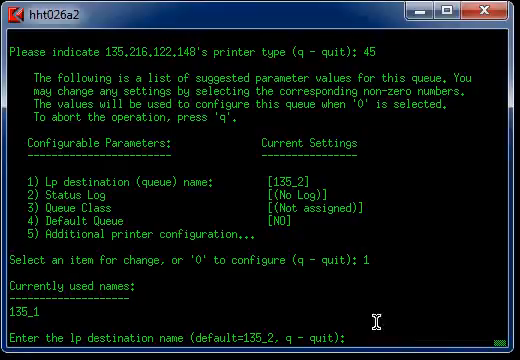
mouse_move(190, 63)
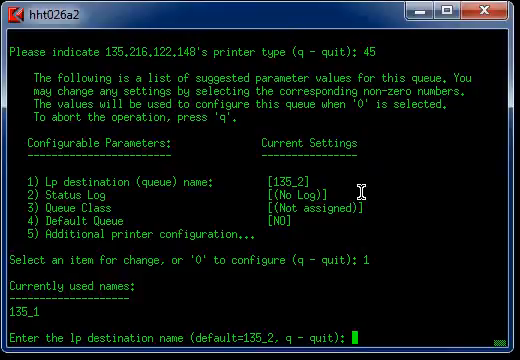
text(135)
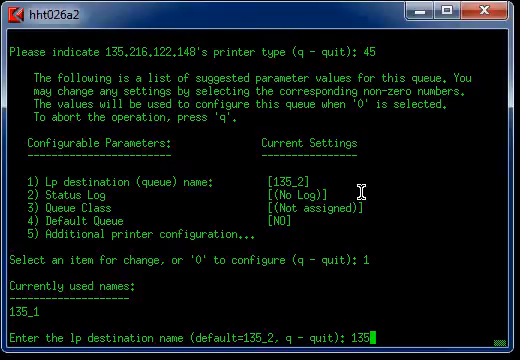
text(xx)
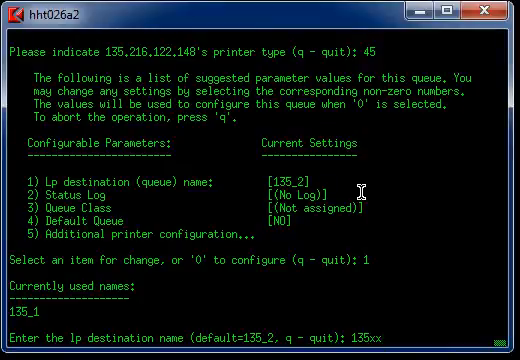
text(148)
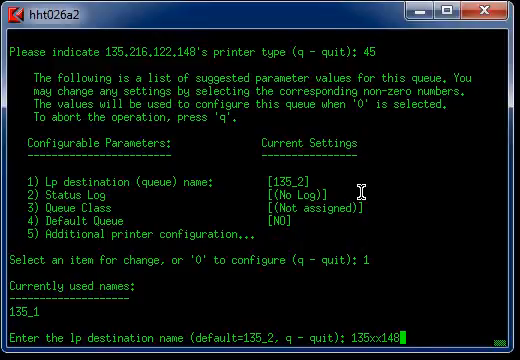
text(p)
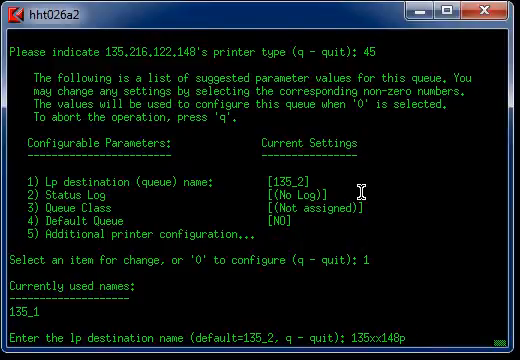
text(rt)
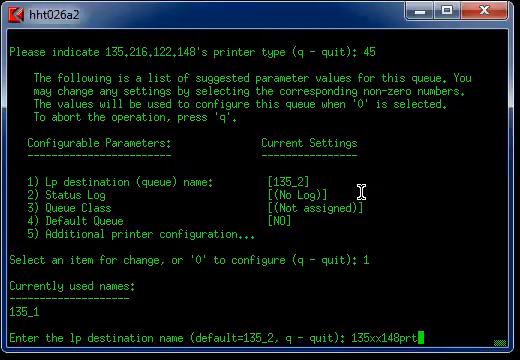
key(Return)
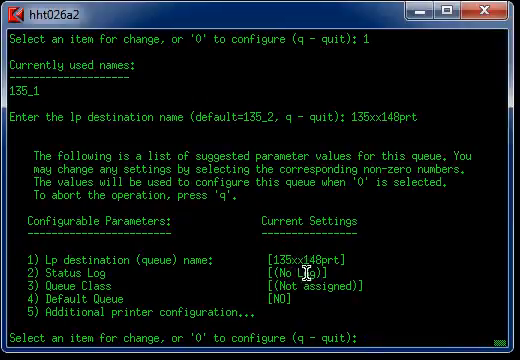
mouse_move(366, 259)
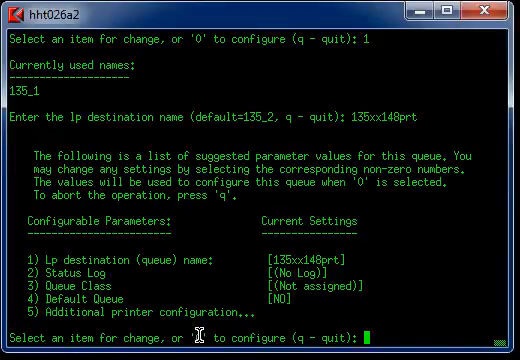
text(0)
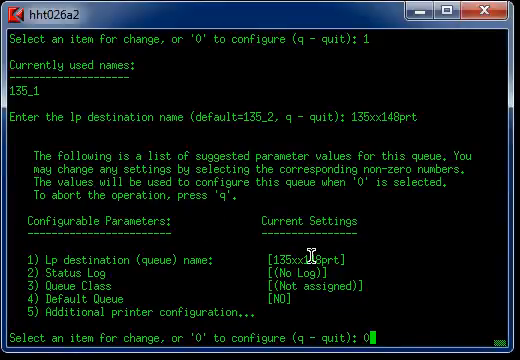
- Apply the configuration to create queue 135xx148prt, then quit hppi with q twice
key(Return)
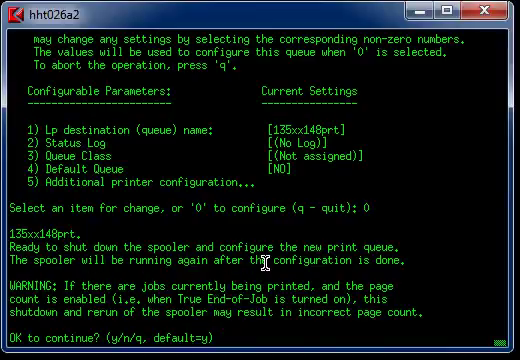
mouse_move(391, 277)
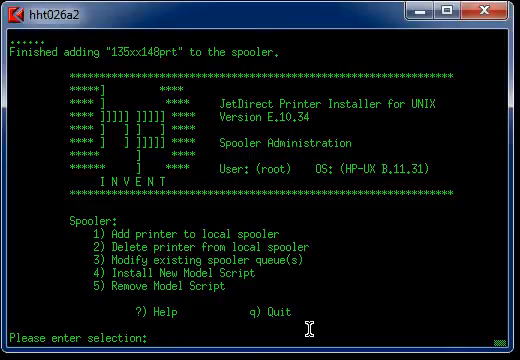
text(q)
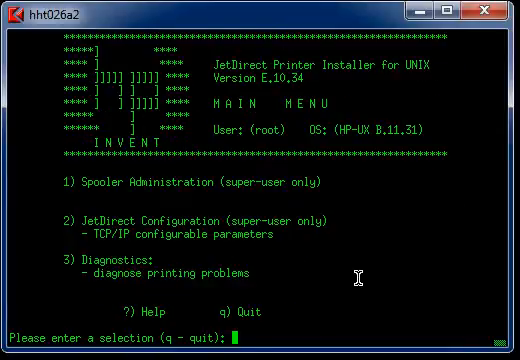
text(q)
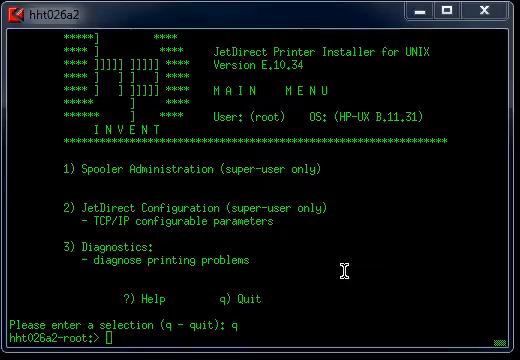
- Run 'lpstat -t', showing 135xx148prt accepting requests and its printer idle and enabled
text(lp)
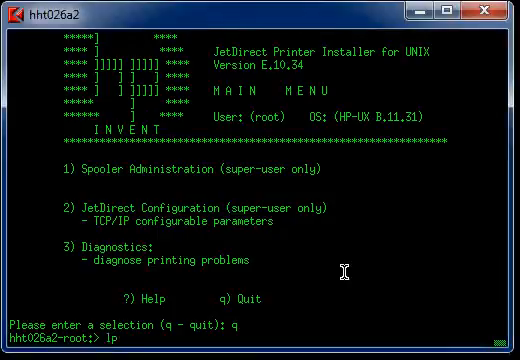
text(stat)
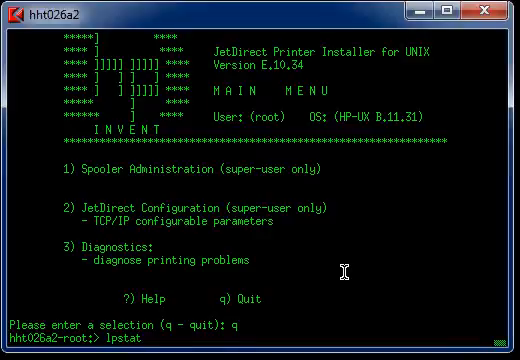
text(-t)
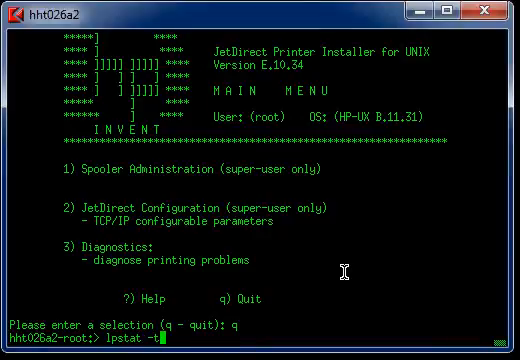
key(Return)
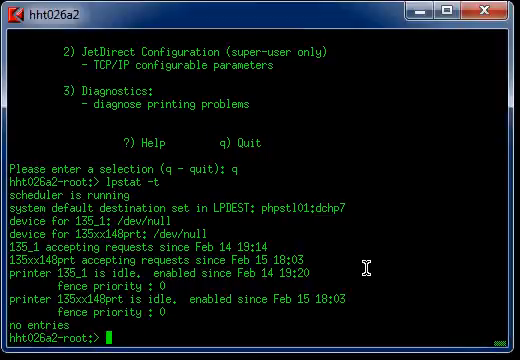
- Test-print /etc/resolv.conf to destination 135xx122prt, which is rejected as non-existent
text(lp)
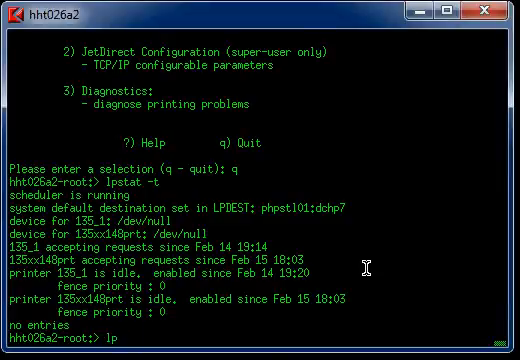
text(-d)
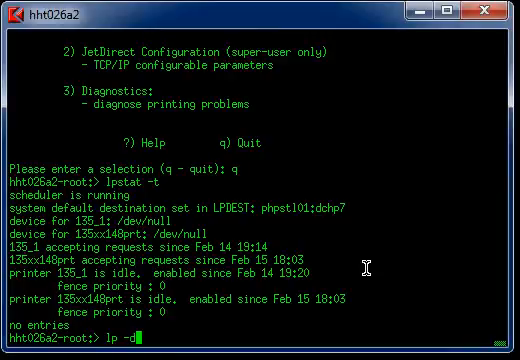
text(135xx)
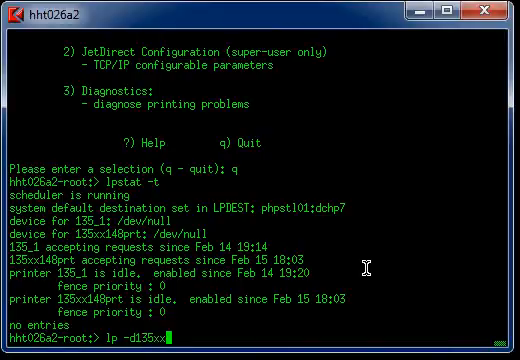
text(122prt)
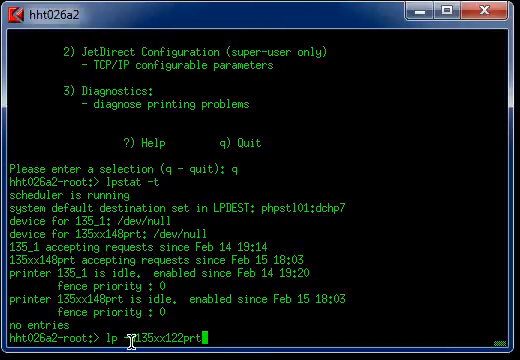
text(-d)
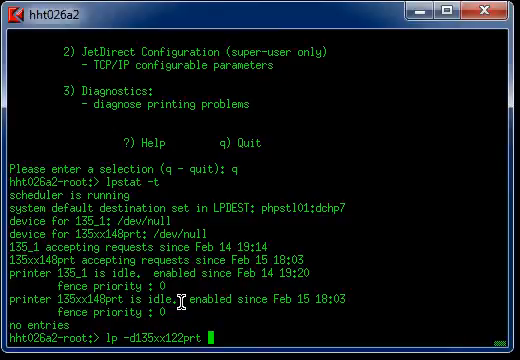
text(/etc)
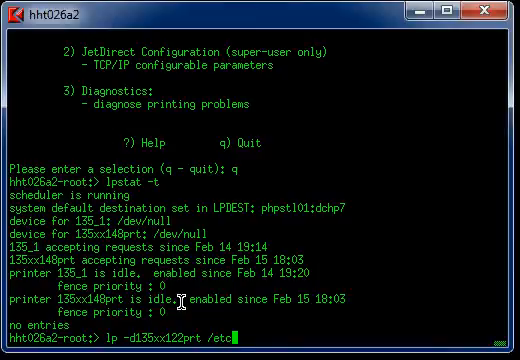
text(hosts)
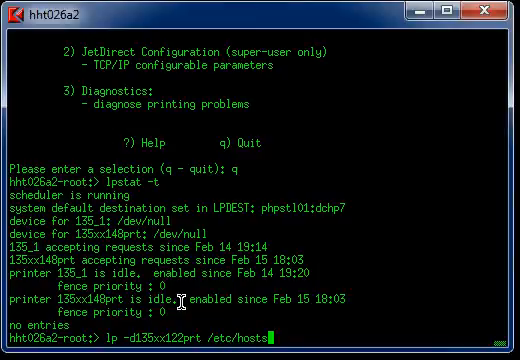
key(BackSpace)
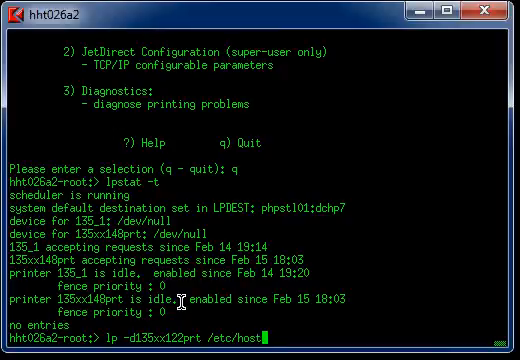
key(BackSpace)
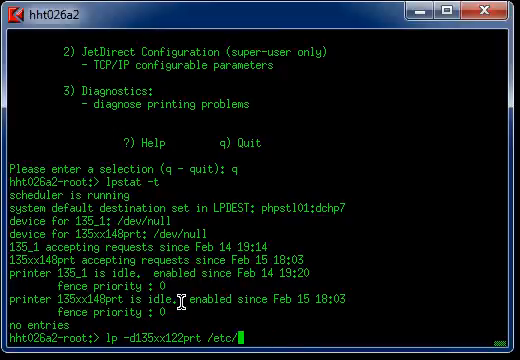
text(resolv)
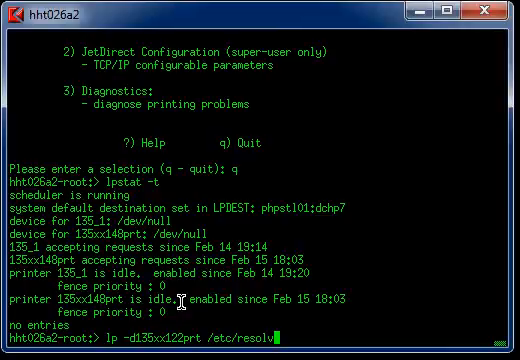
text(conf)
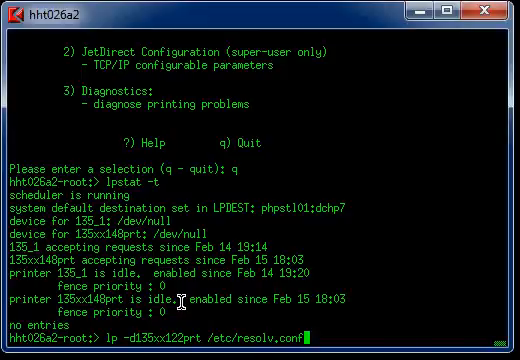
key(Return)
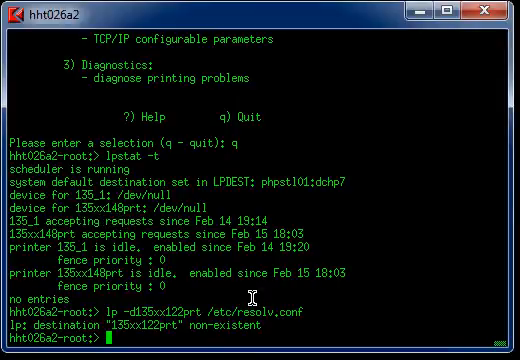
- Reprint /etc/resolv.conf on 135xx148prt as request 135xx148prt-3 and confirm the queue is idle
text(lp -d135xx122prt /etc/resolv.conf)
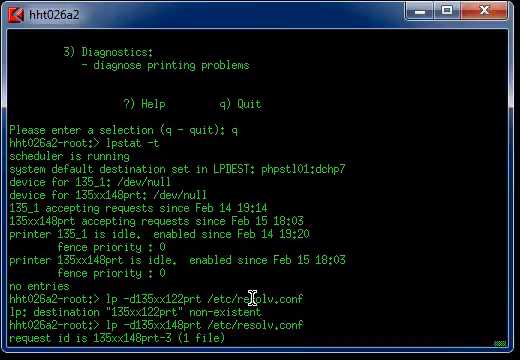
text(lp -d135xx122prt /etc/resolv.conf)
text(lpstat -t)
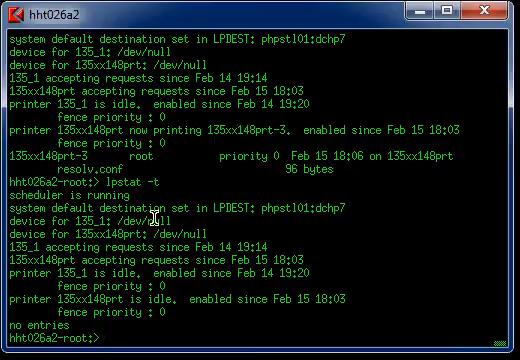
mouse_move(440, 265)
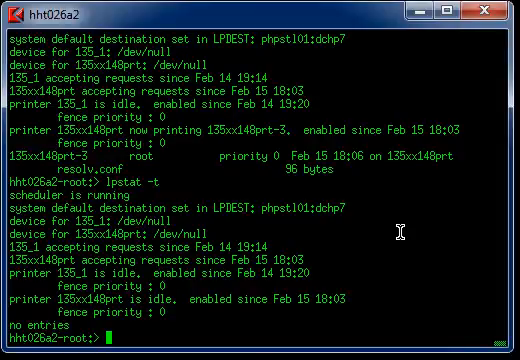
- Disable the print queue 135xx148prt using the disable command
text(disabl)
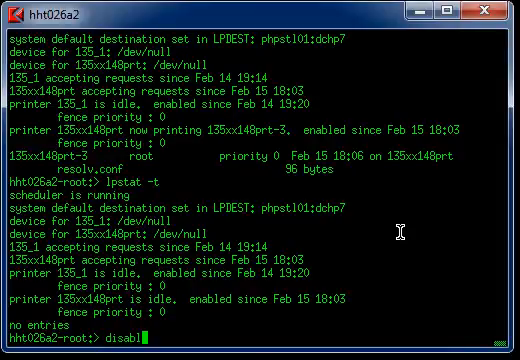
text(e)
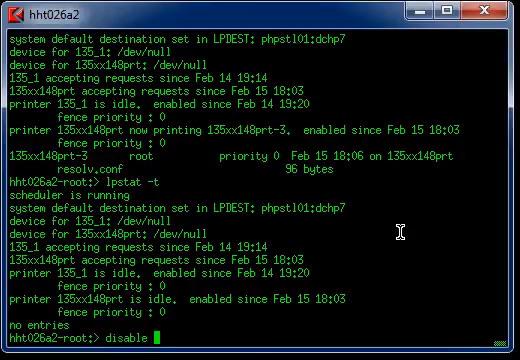
text(13)
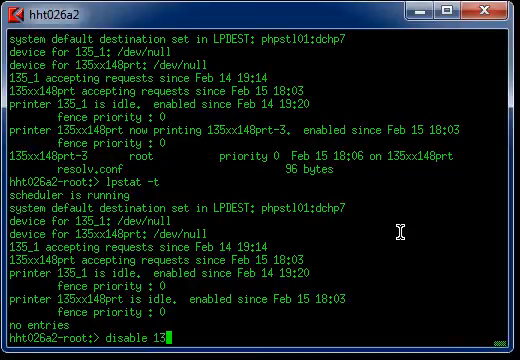
text(5xx1)
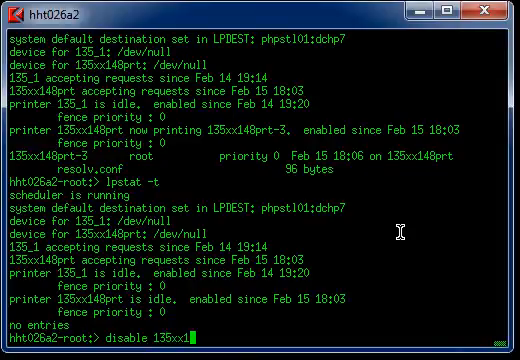
text(48pr)
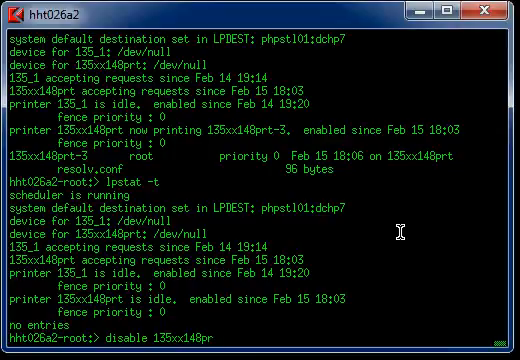
key(Return)
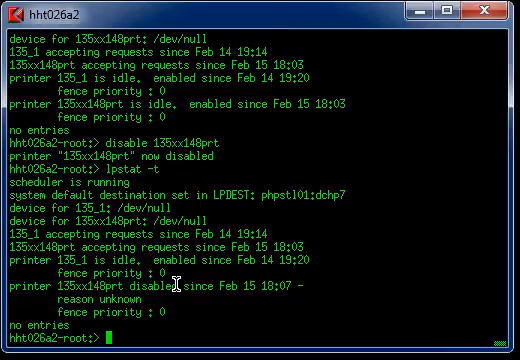
mouse_move(372, 248)
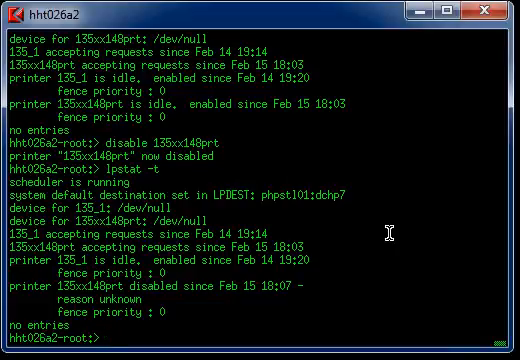
- Re-enable printer 135xx148prt, then enter lpstat -t at the prompt without running it
text(lpstat -t)
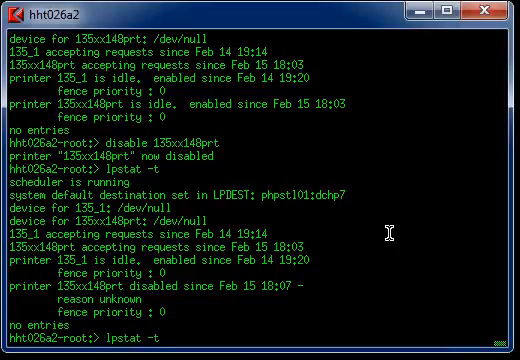
text(enable 135xx148prt)
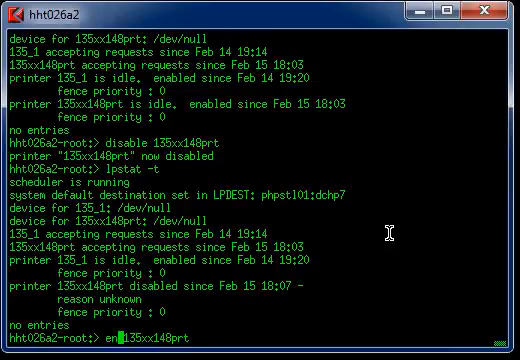
text(able)
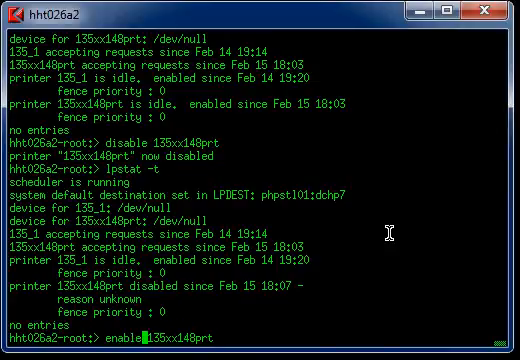
key(Return)
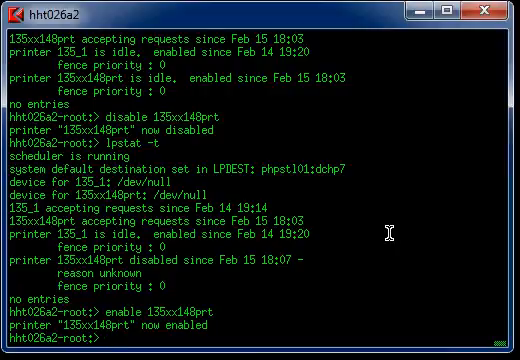
text(lpstat -t)
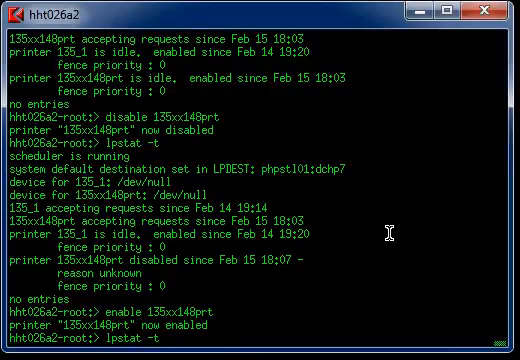